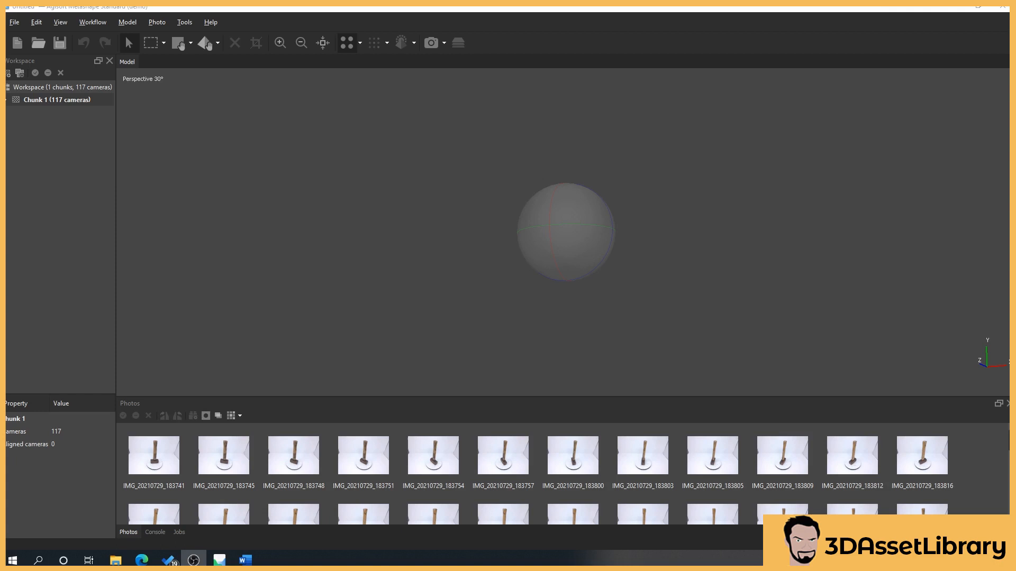
mouse_move(52, 177)
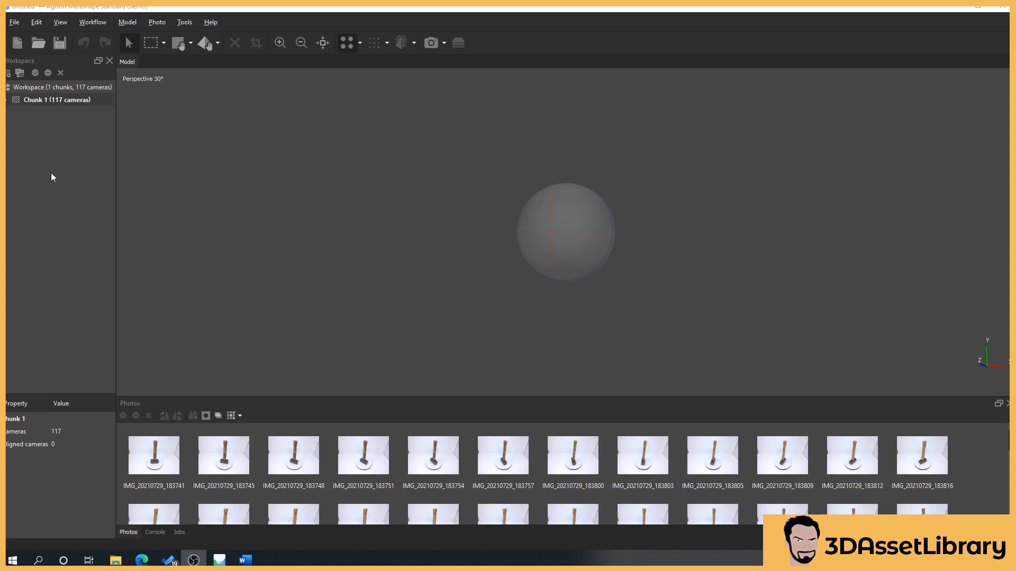
- Bring up the Align Photos settings for the 117 hammer photos from the Workflow menu
left_click(154, 455)
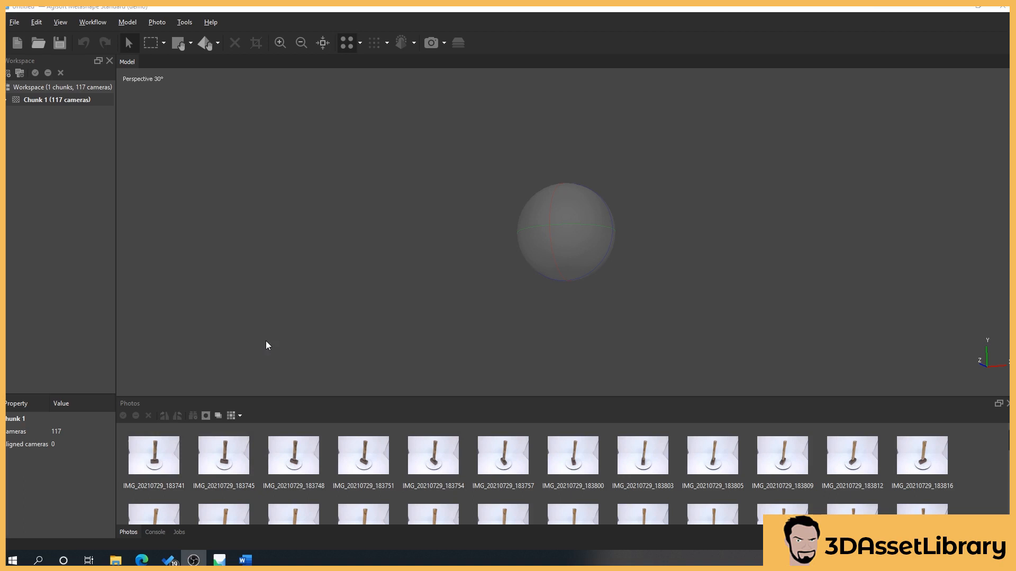
left_click(154, 456)
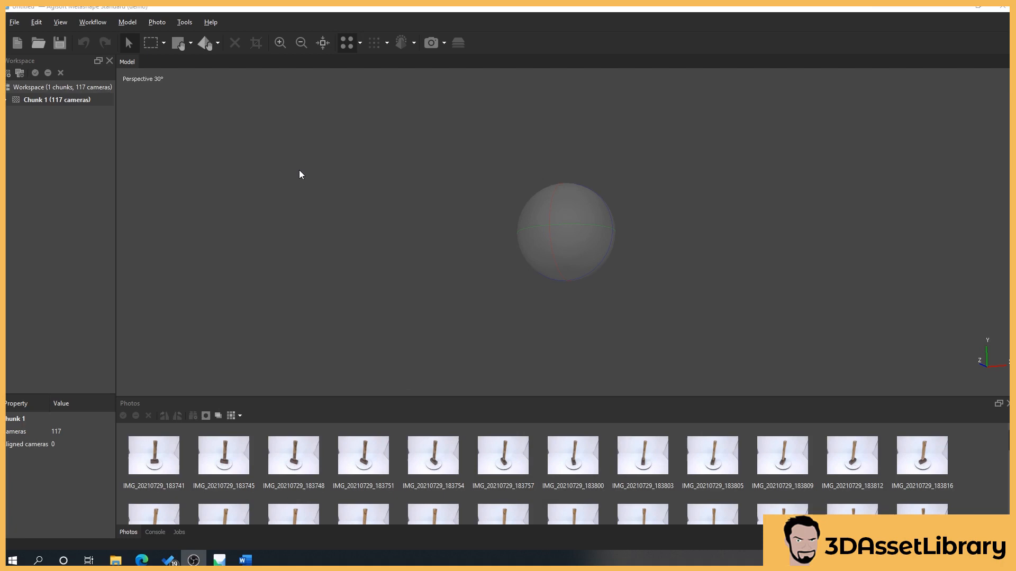
left_click(50, 103)
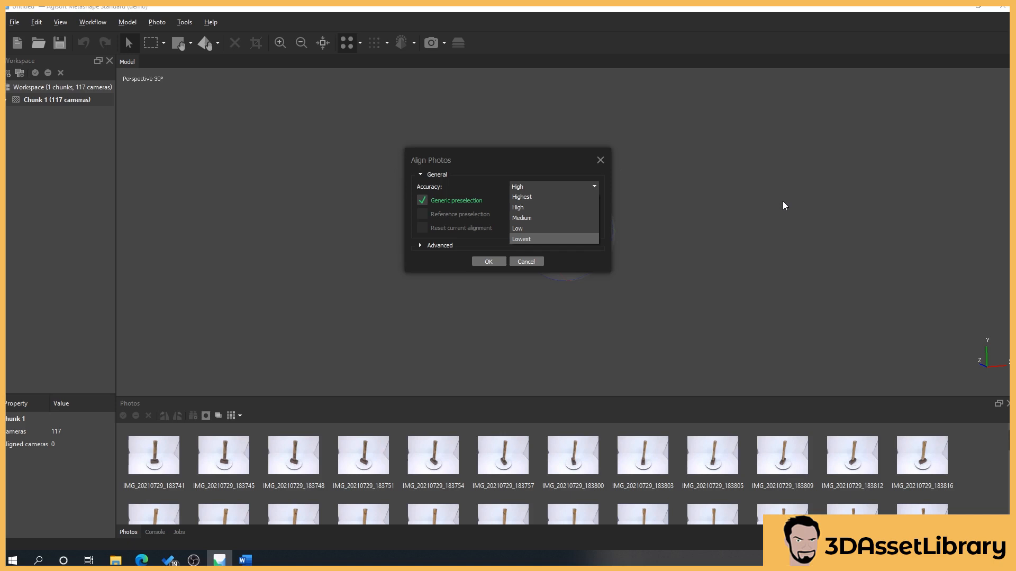
mouse_move(519, 160)
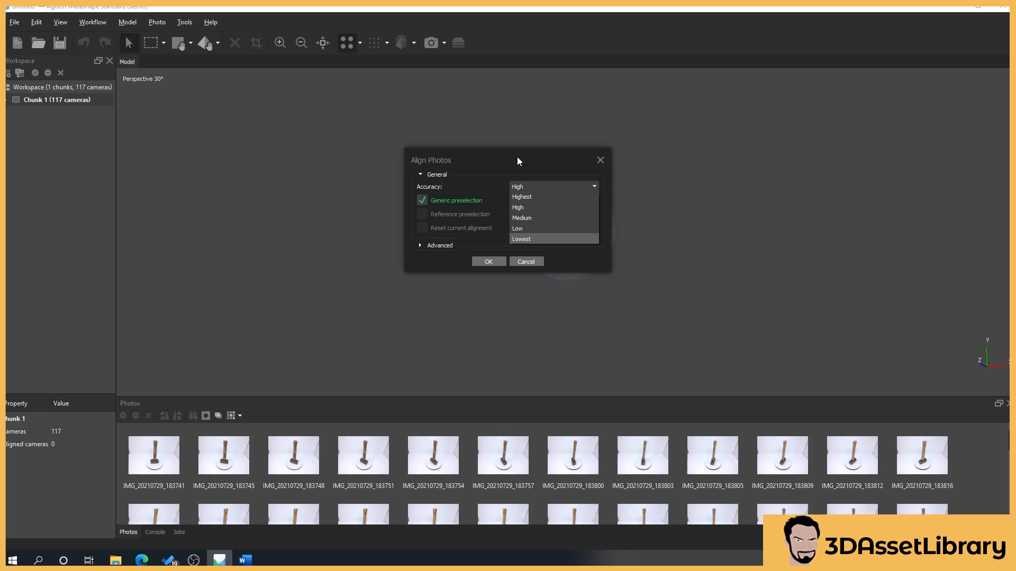
- Keep alignment accuracy at High with generic preselection left on
left_click(518, 207)
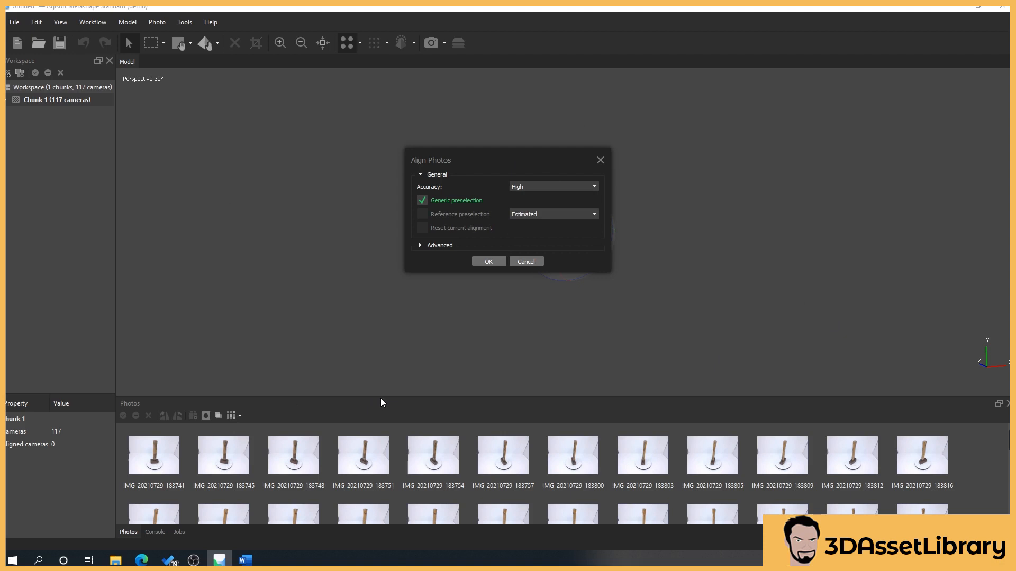
mouse_move(443, 220)
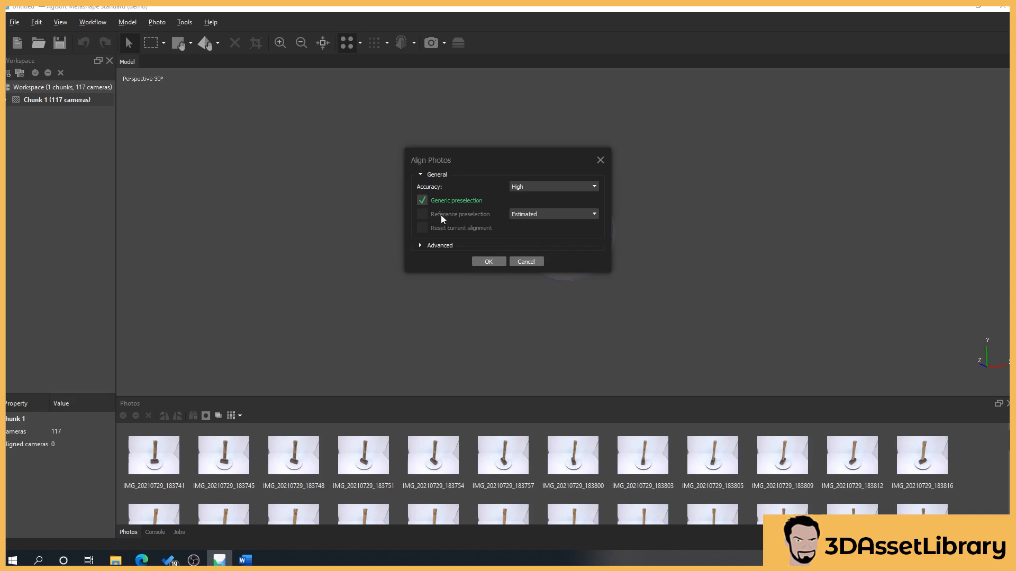
mouse_move(524, 332)
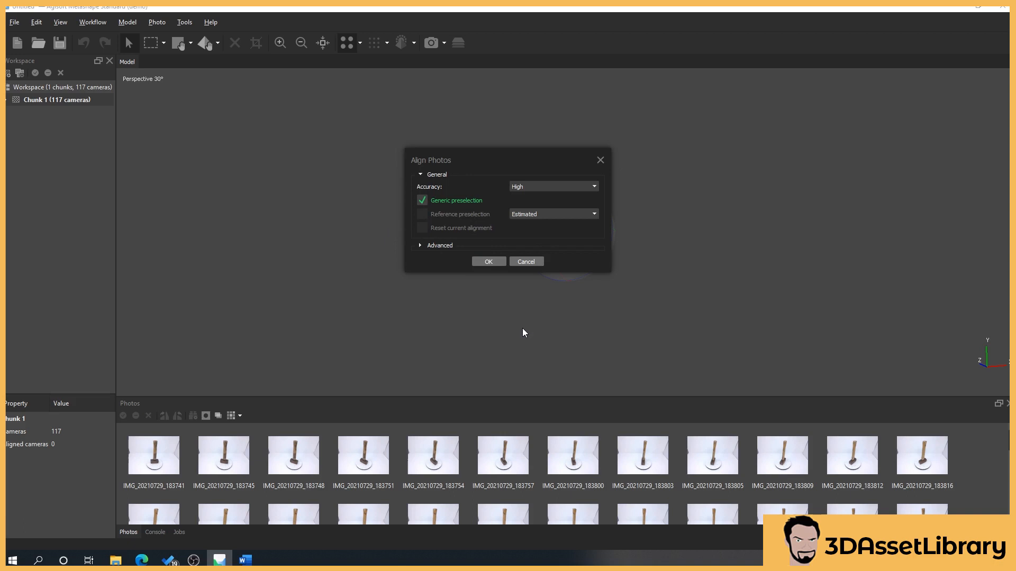
mouse_move(546, 304)
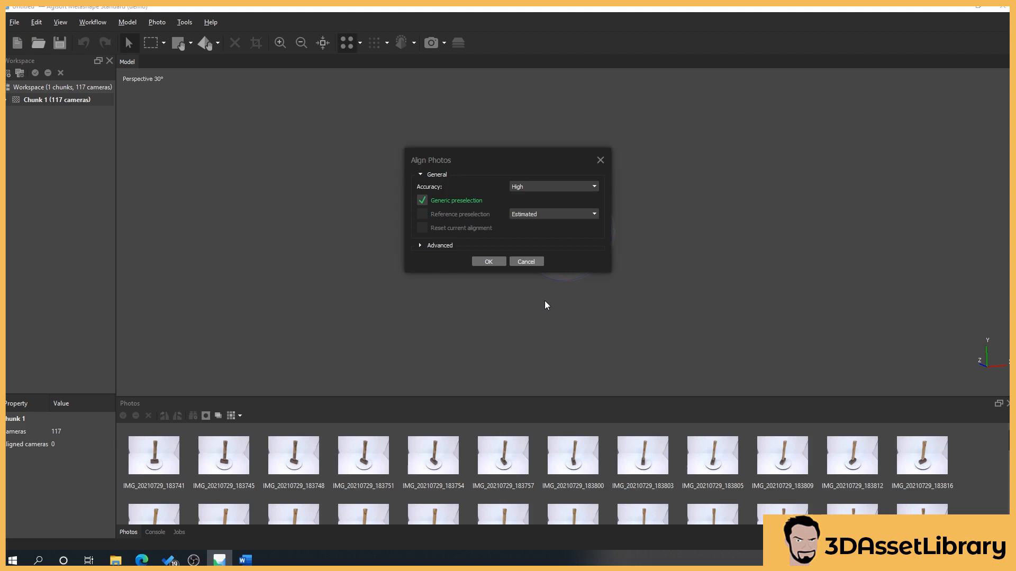
mouse_move(356, 294)
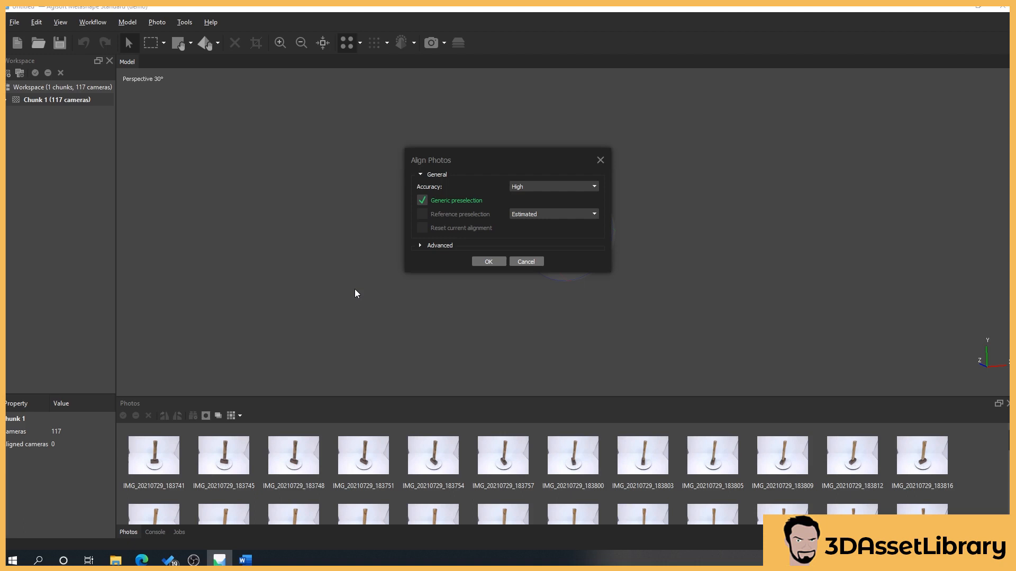
mouse_move(536, 215)
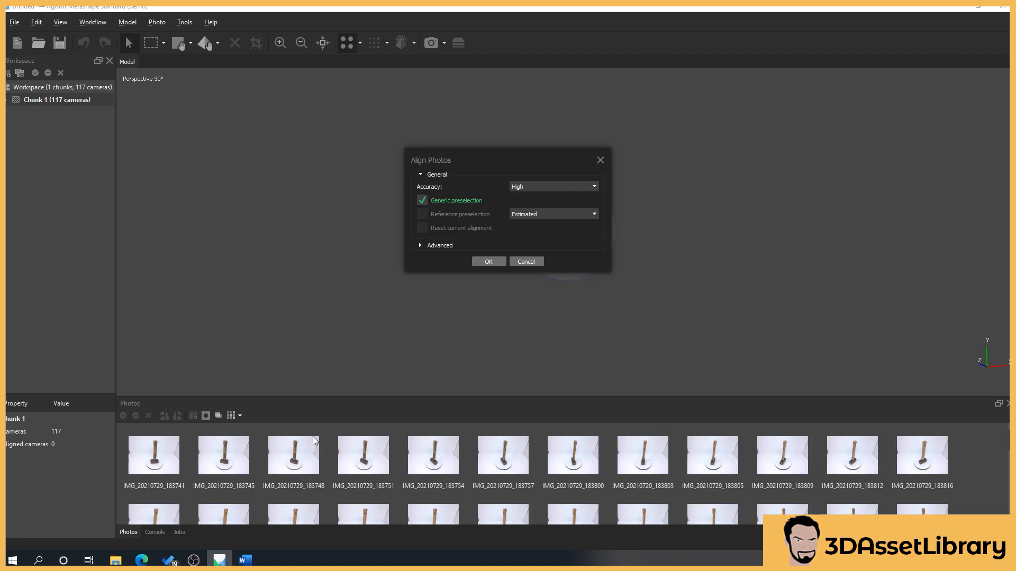
mouse_move(395, 403)
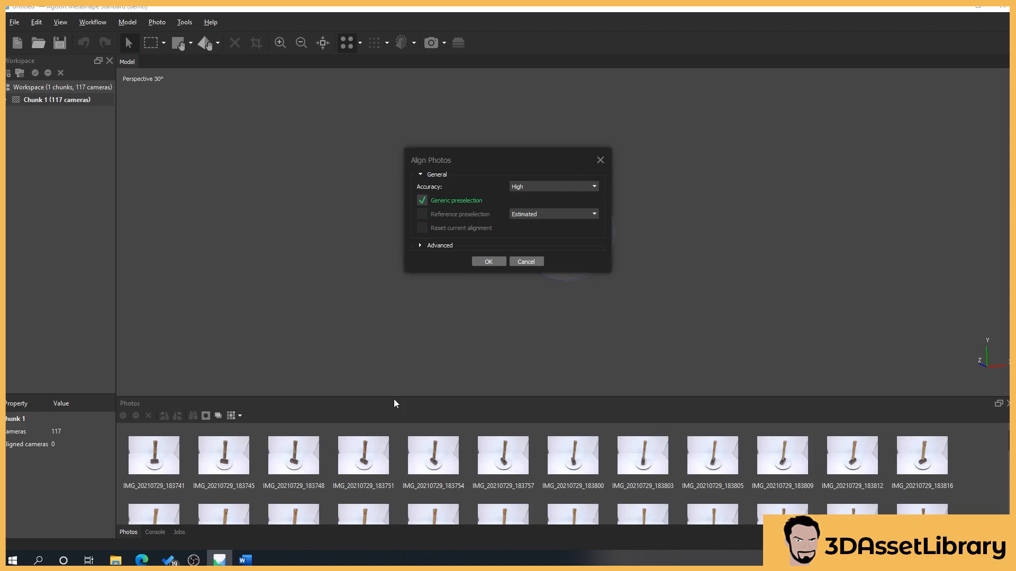
mouse_move(429, 253)
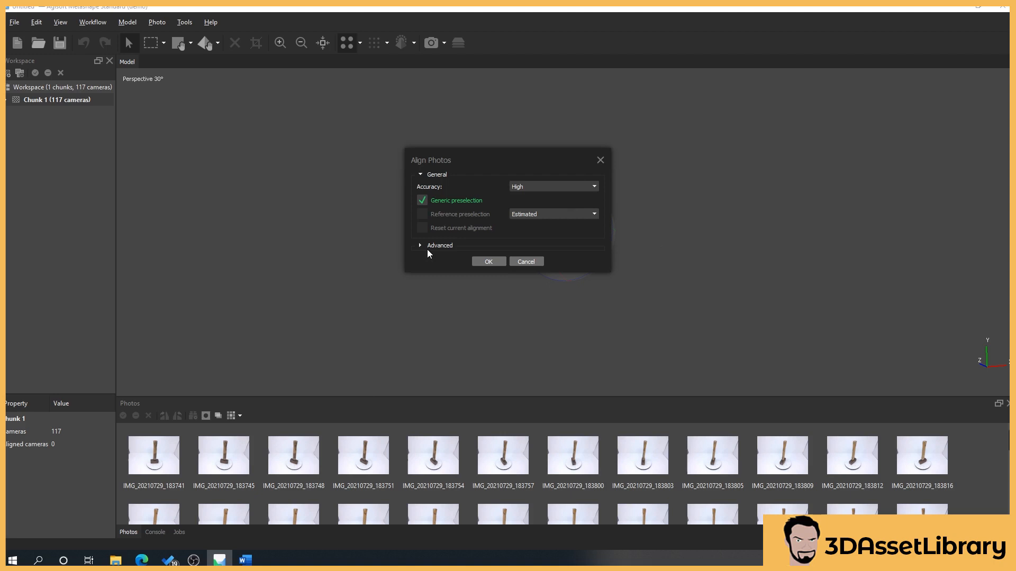
left_click(420, 245)
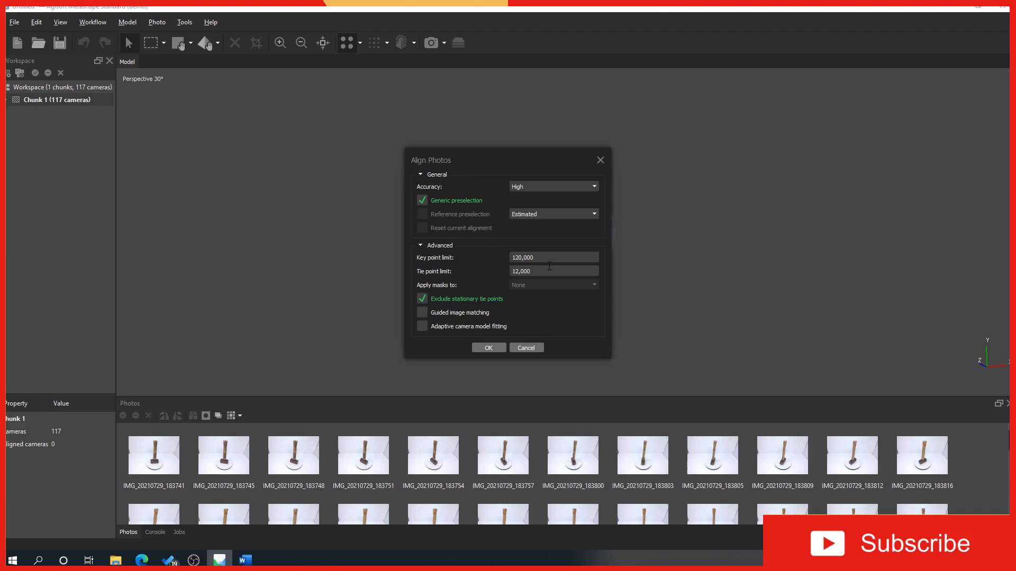
mouse_move(639, 358)
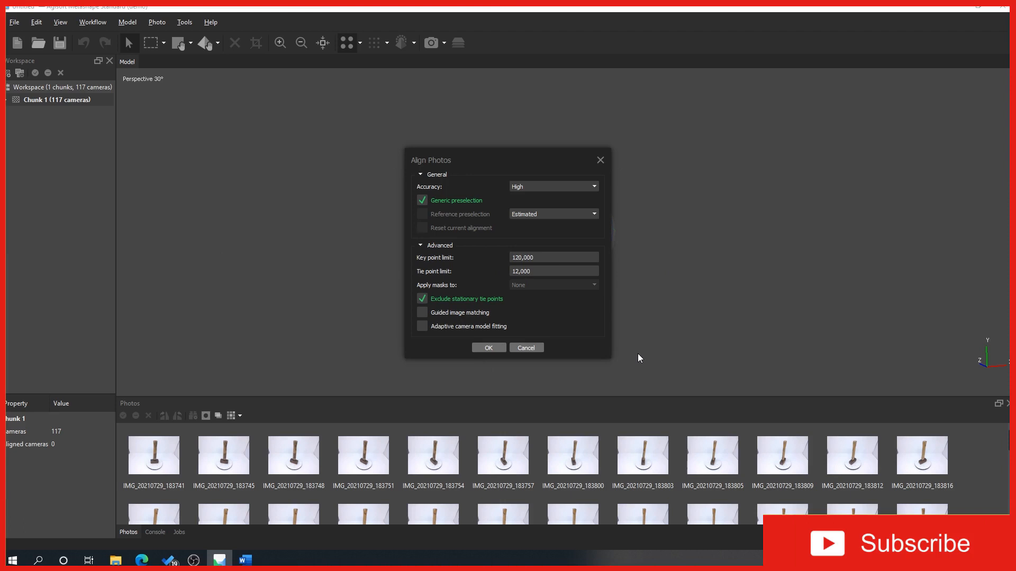
mouse_move(341, 301)
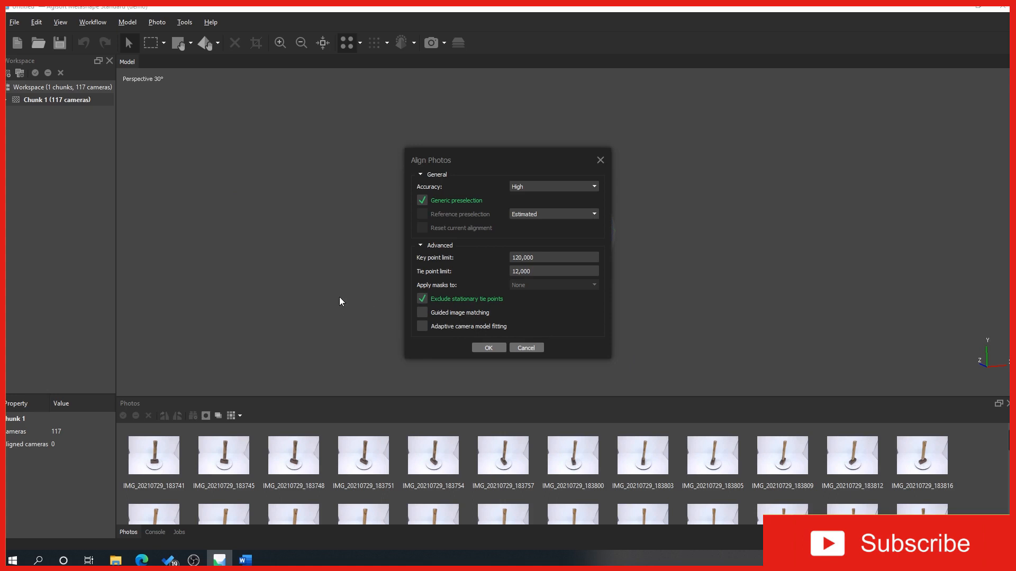
left_click(420, 245)
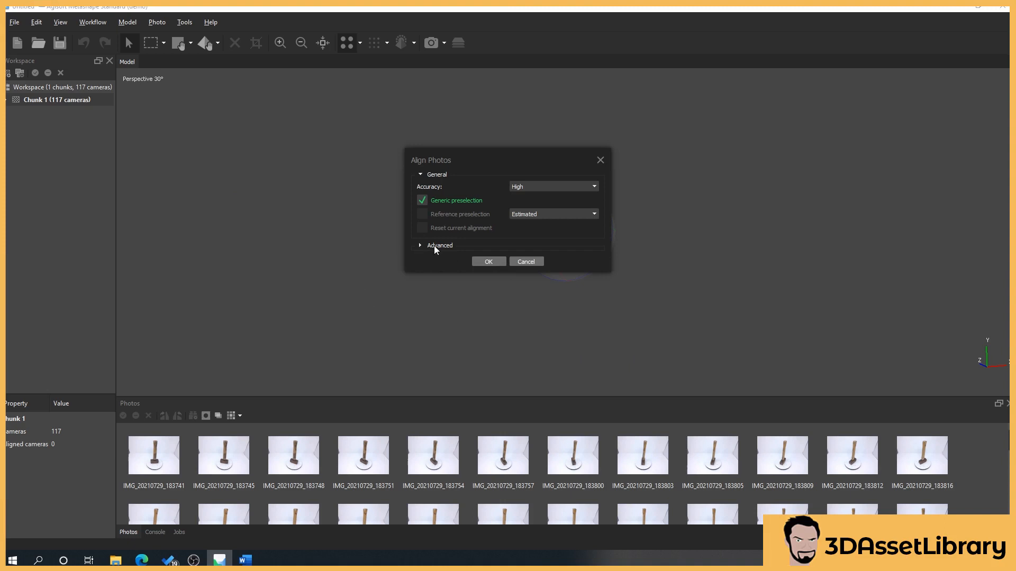
- Confirm the settings so alignment of the 117 hammer photos begins detecting points
left_click(488, 261)
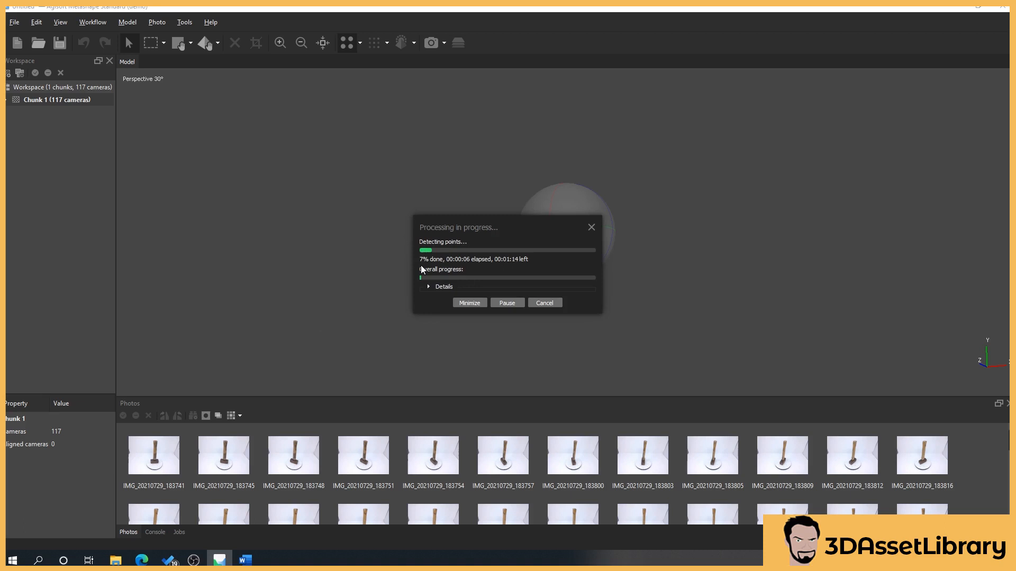
mouse_move(404, 355)
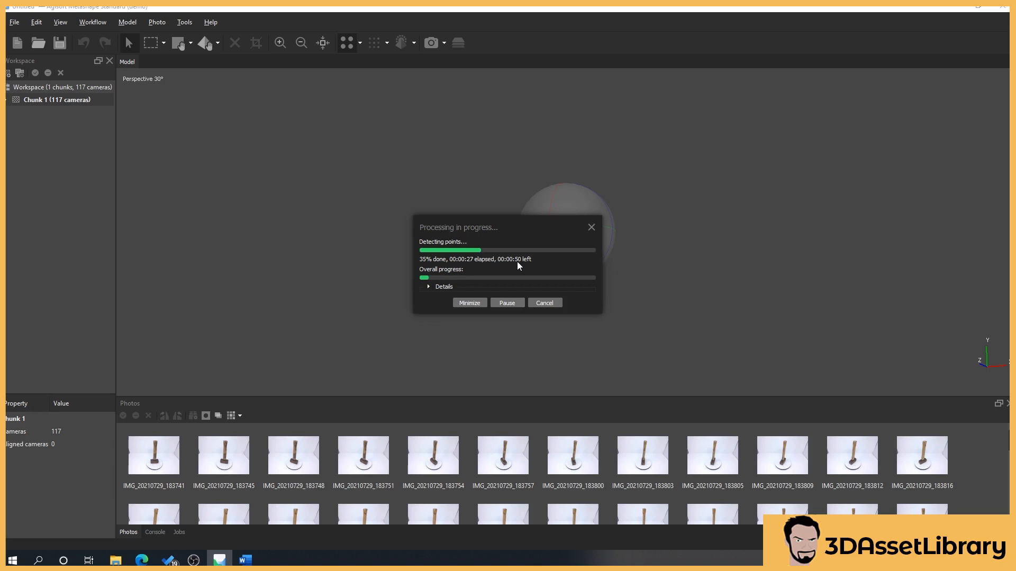
mouse_move(469, 268)
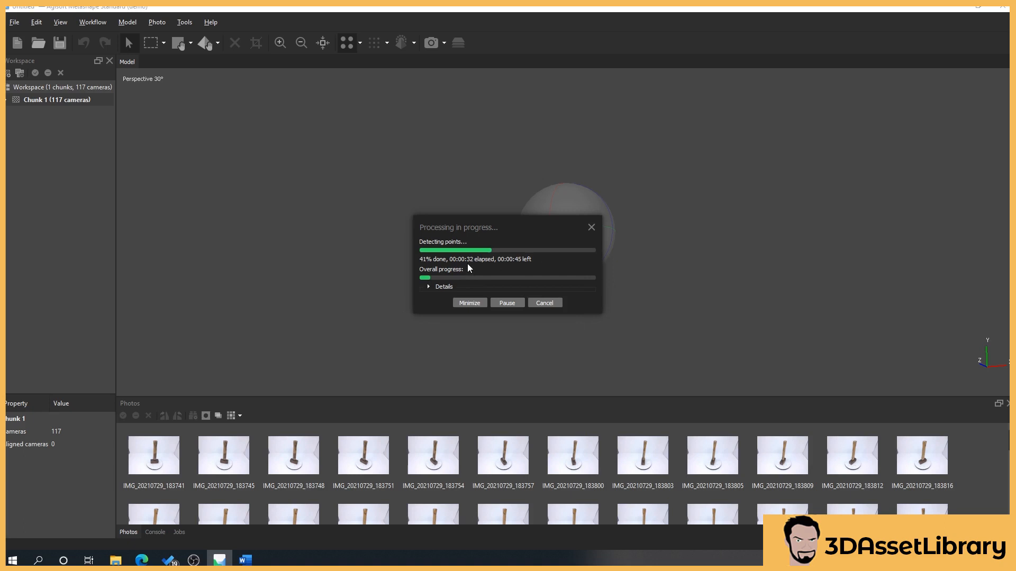
mouse_move(576, 368)
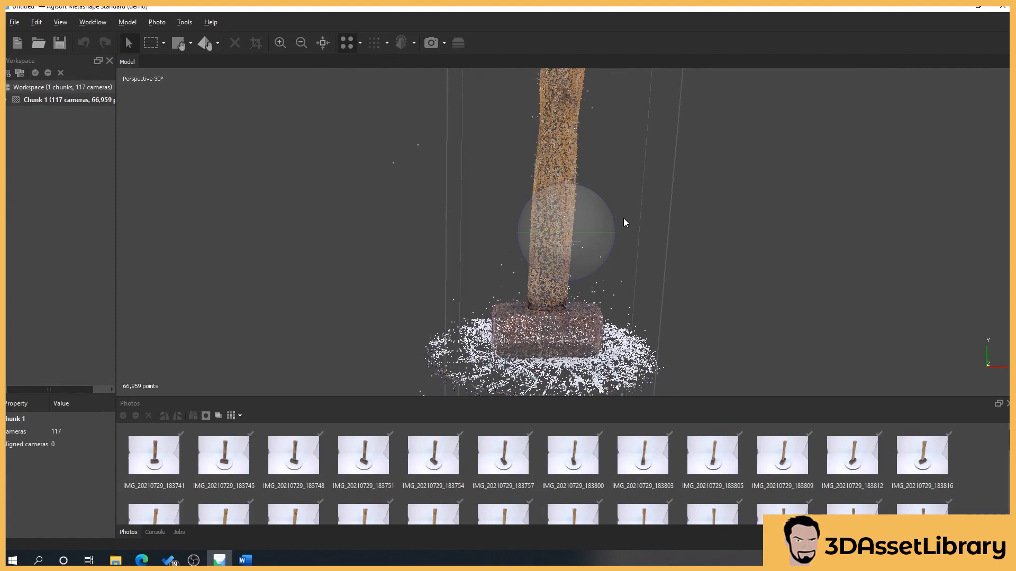
- Orbit the finished 66,959-point tie point cloud to inspect the hammer's handle and head
left_click_drag(625, 223, 580, 188)
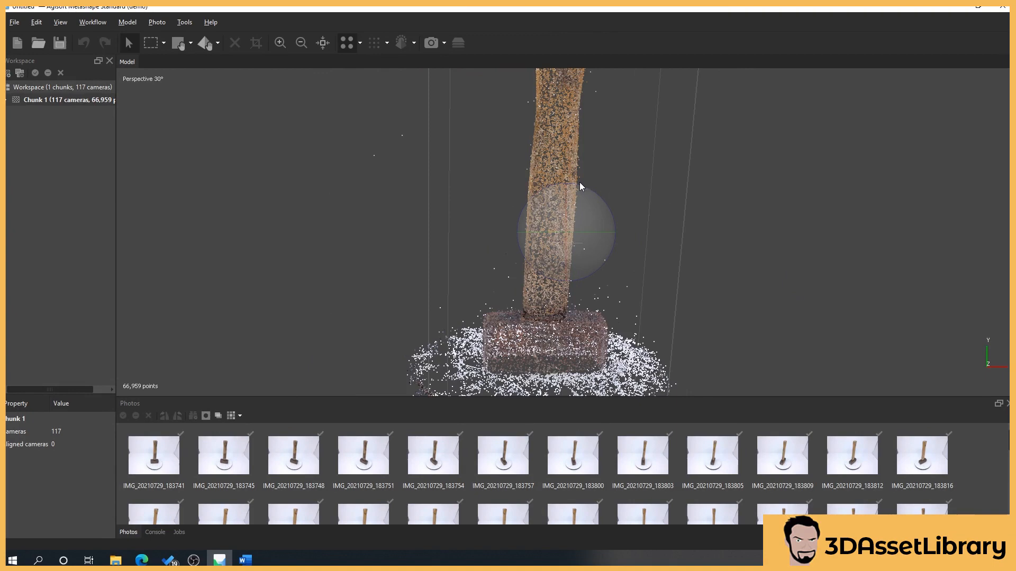
left_click_drag(580, 187, 542, 237)
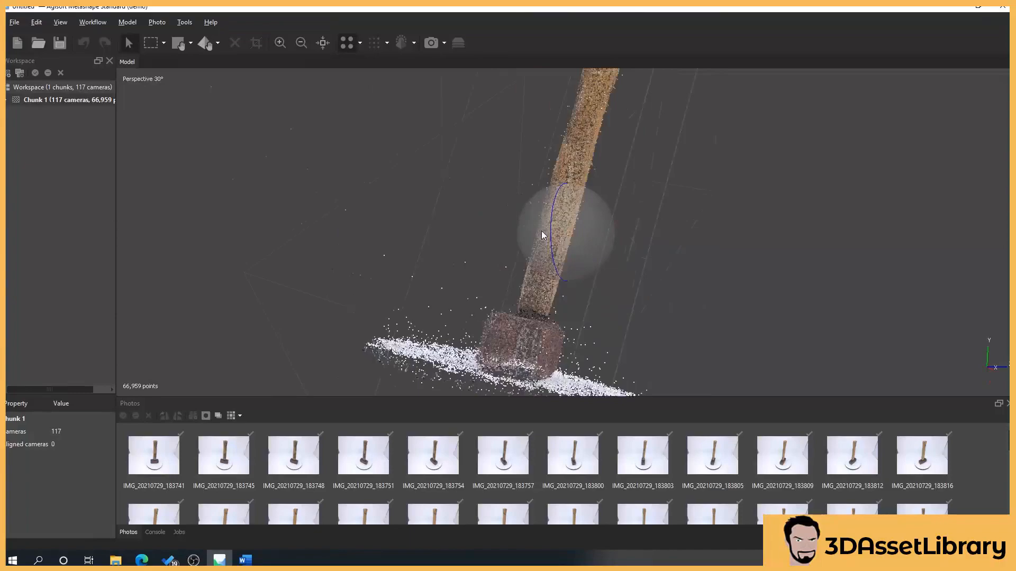
left_click_drag(541, 235, 573, 226)
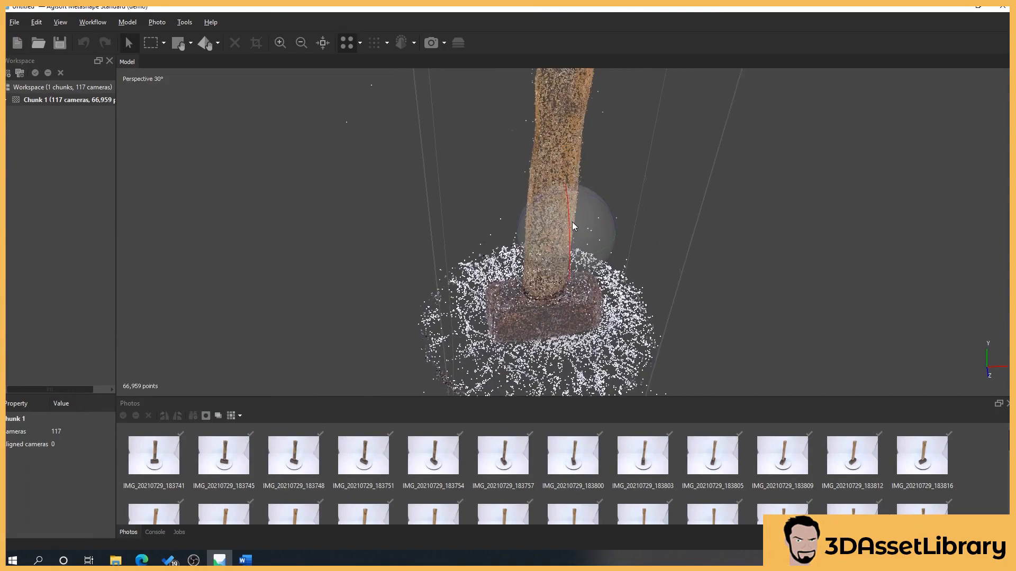
left_click_drag(574, 226, 600, 243)
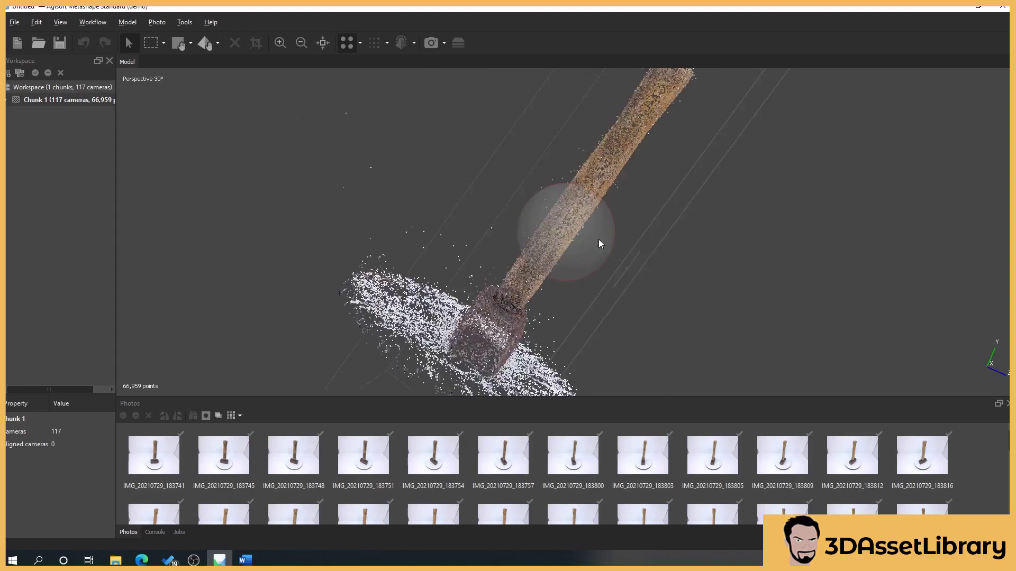
left_click_drag(600, 244, 549, 202)
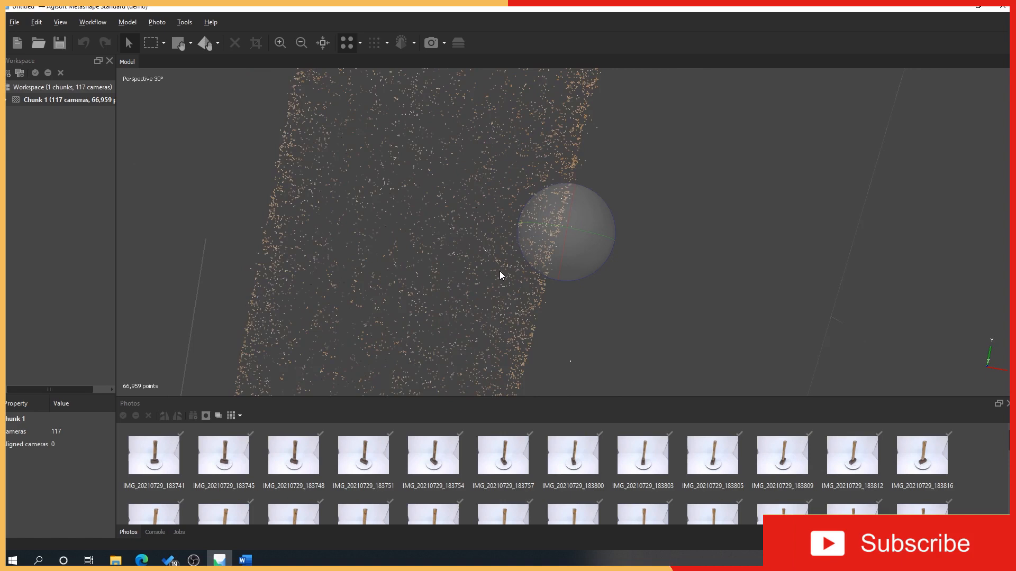
left_click(430, 42)
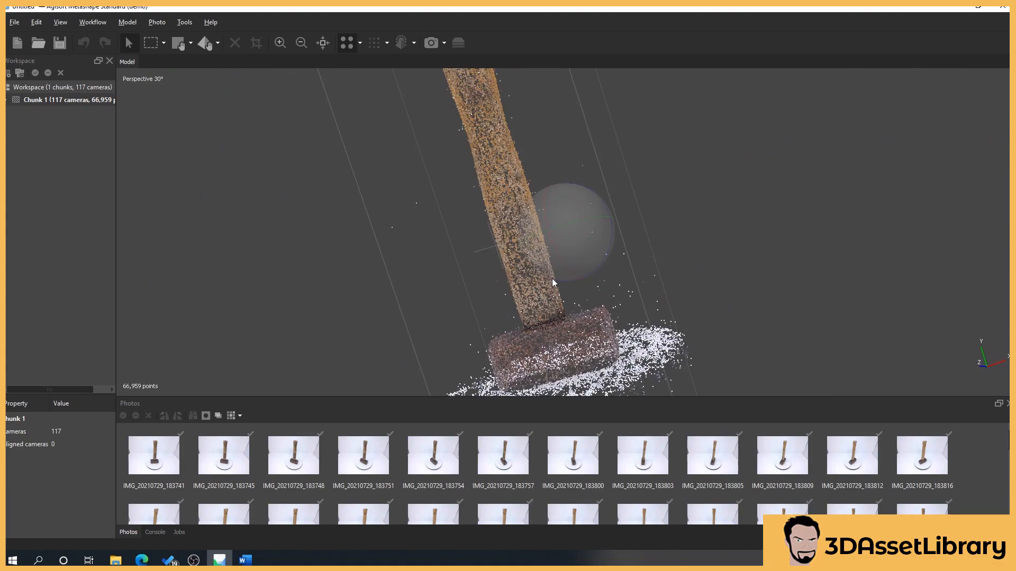
left_click_drag(554, 284, 567, 251)
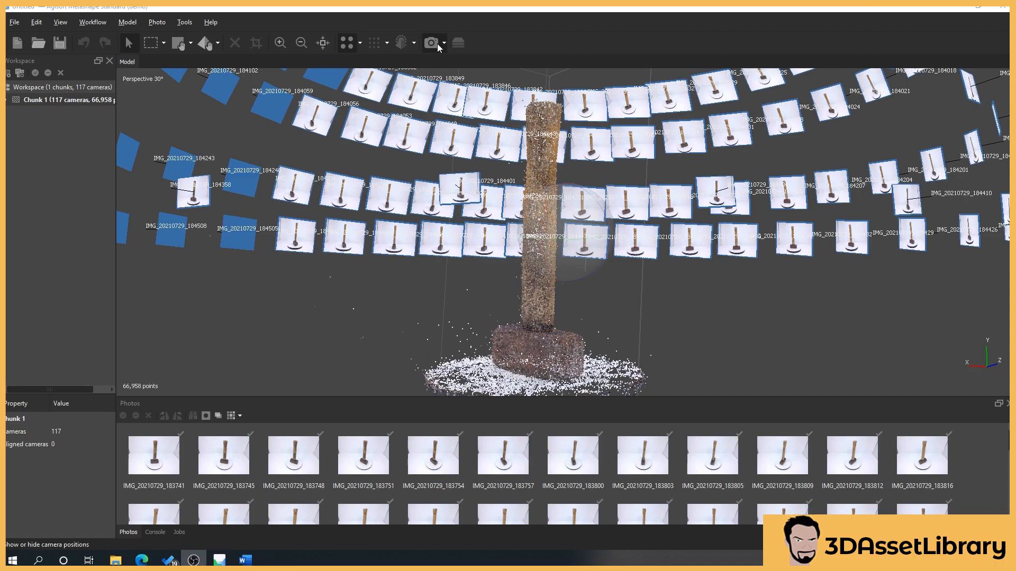
left_click(430, 43)
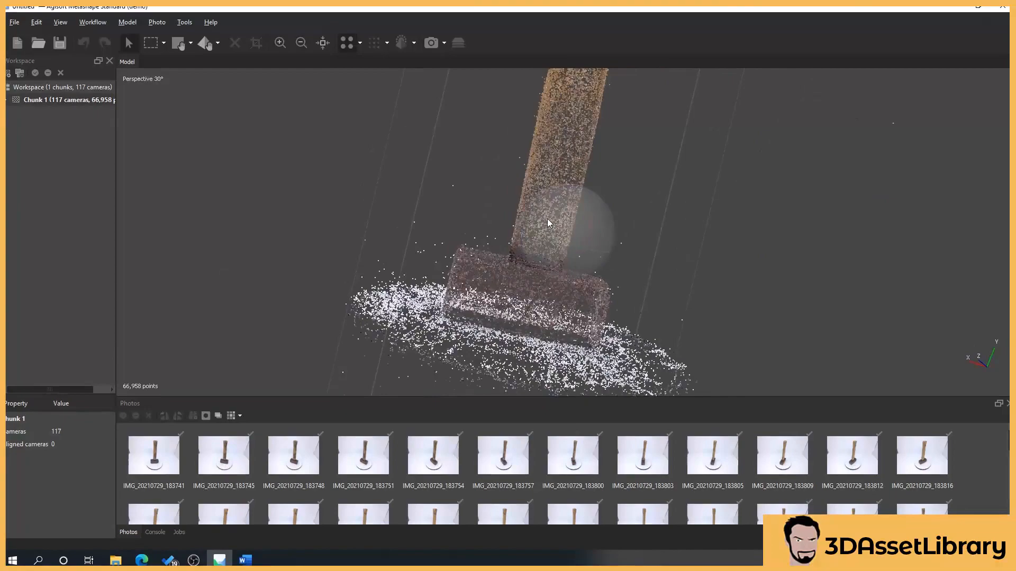
- Orbit the cloud to inspect the hammer head before opening the chunk's processing actions
left_click_drag(548, 224, 666, 209)
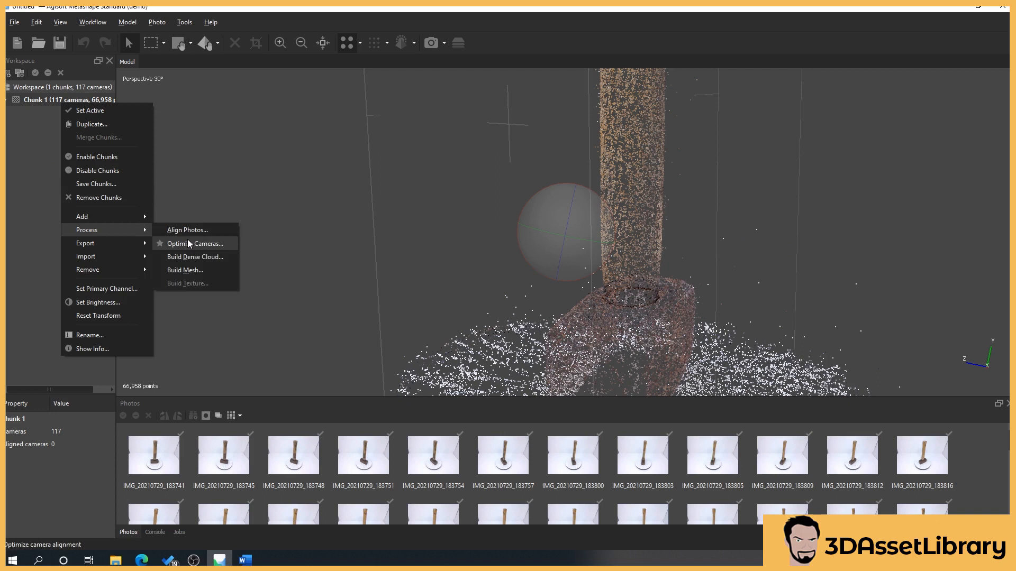
- Optimize cameras fitting f, cx/cy, k1–k3, p1 and p2, leaving 61,032 tie points
left_click(193, 244)
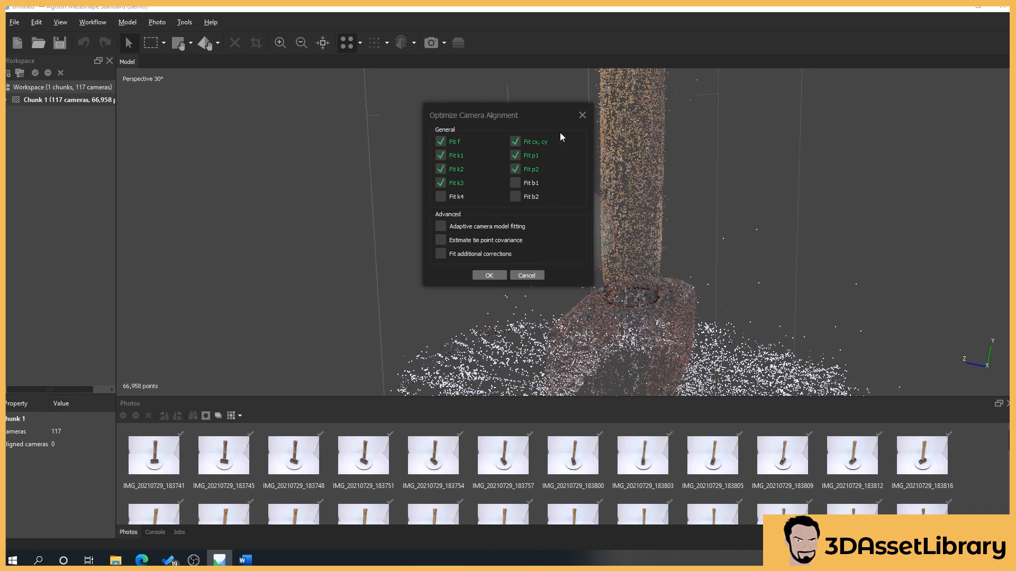
mouse_move(516, 196)
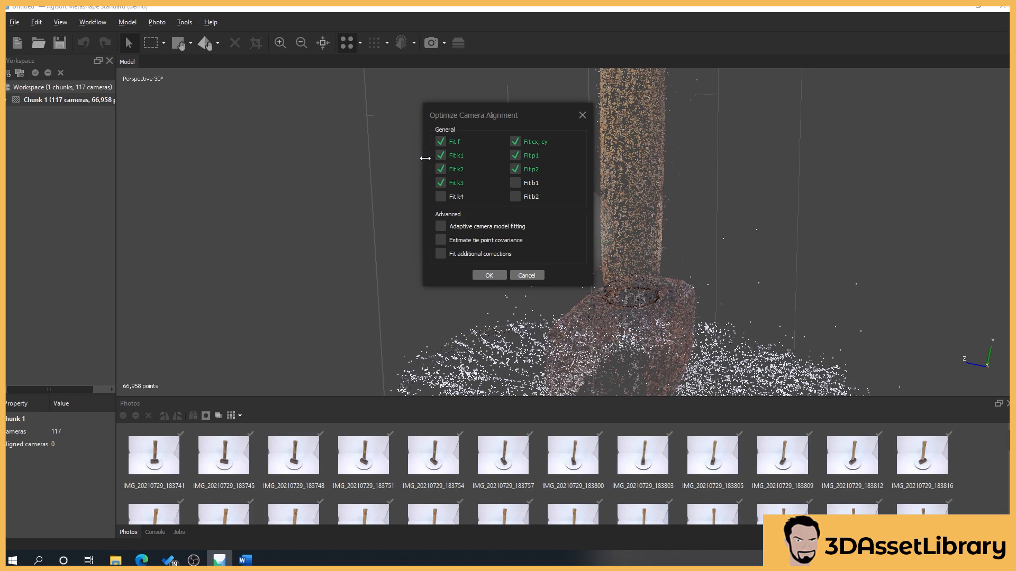
mouse_move(582, 187)
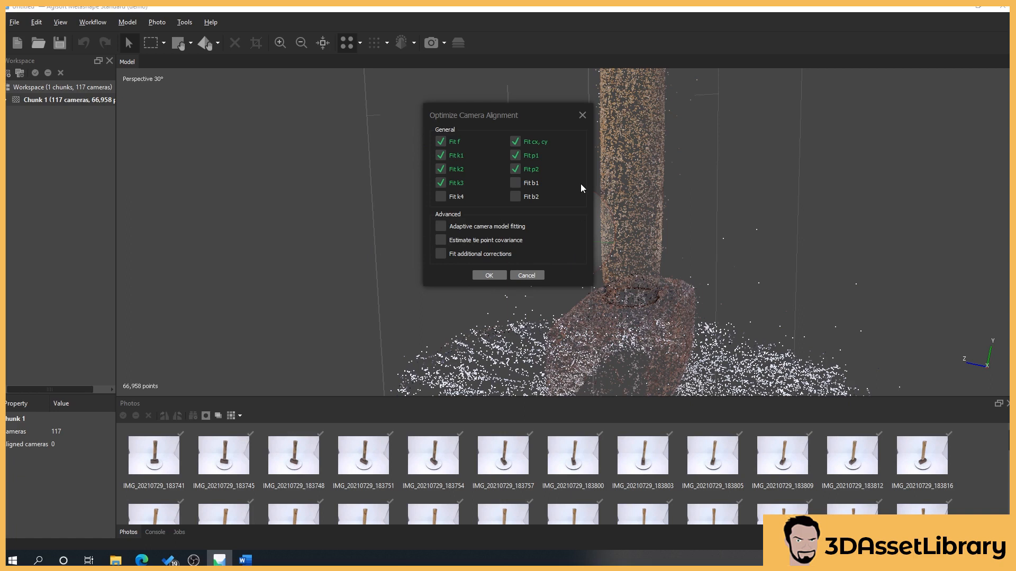
mouse_move(462, 205)
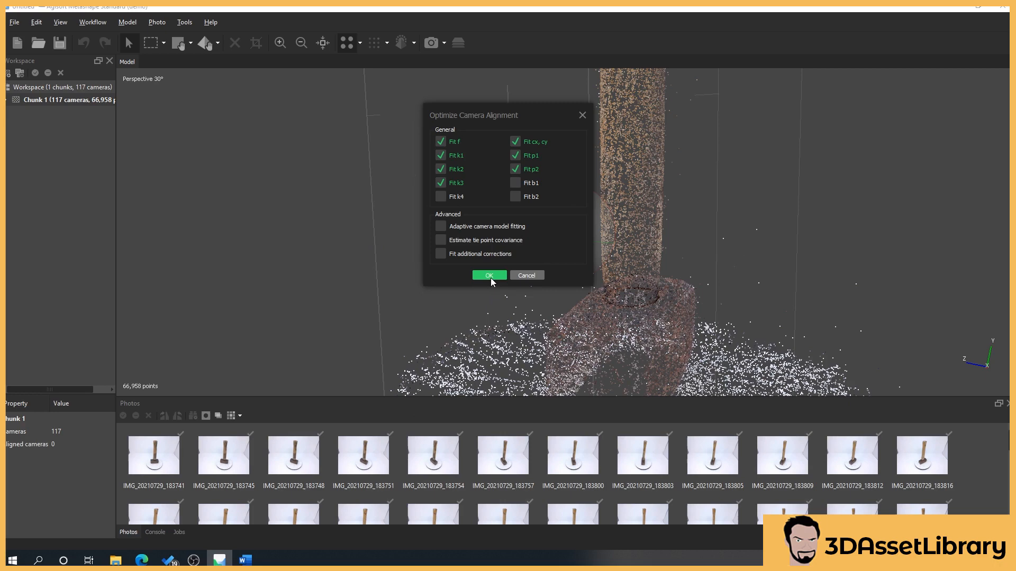
left_click(490, 275)
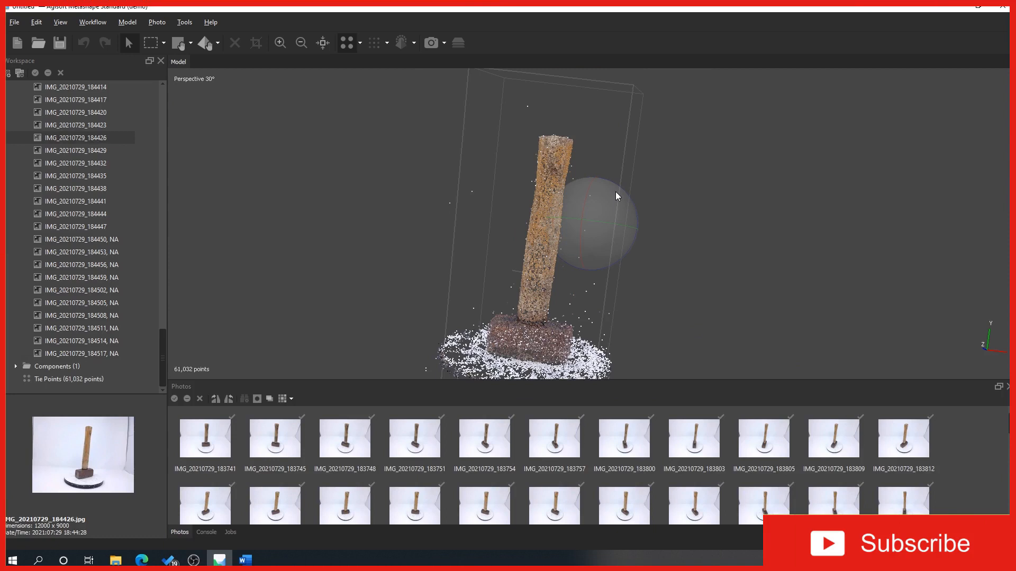
mouse_move(368, 229)
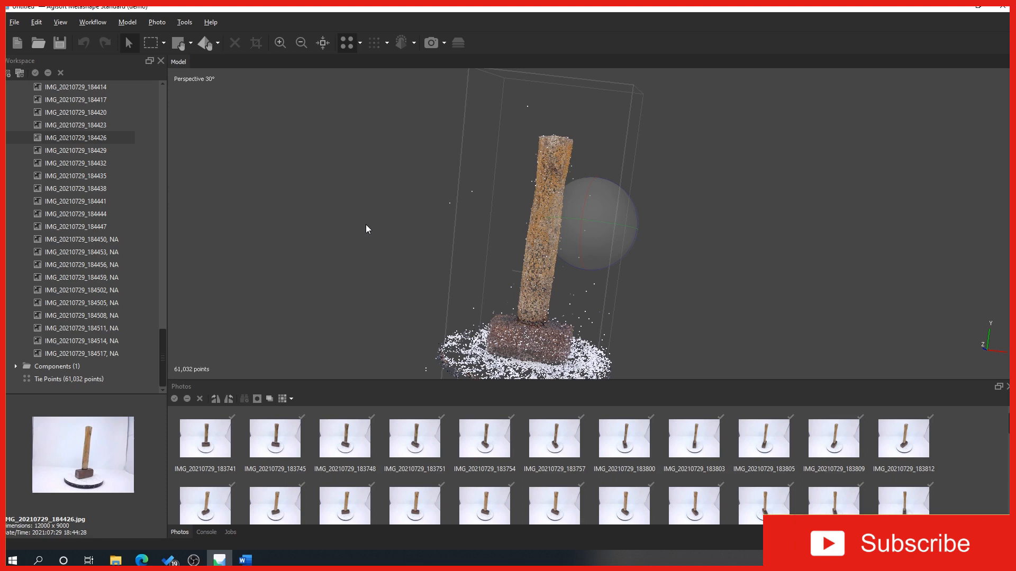
mouse_move(357, 289)
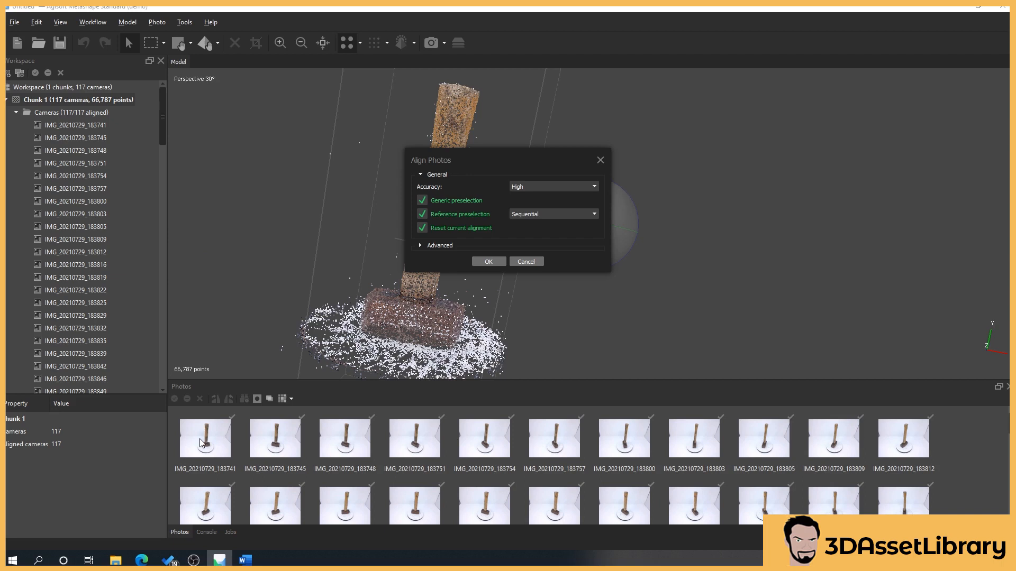
mouse_move(568, 222)
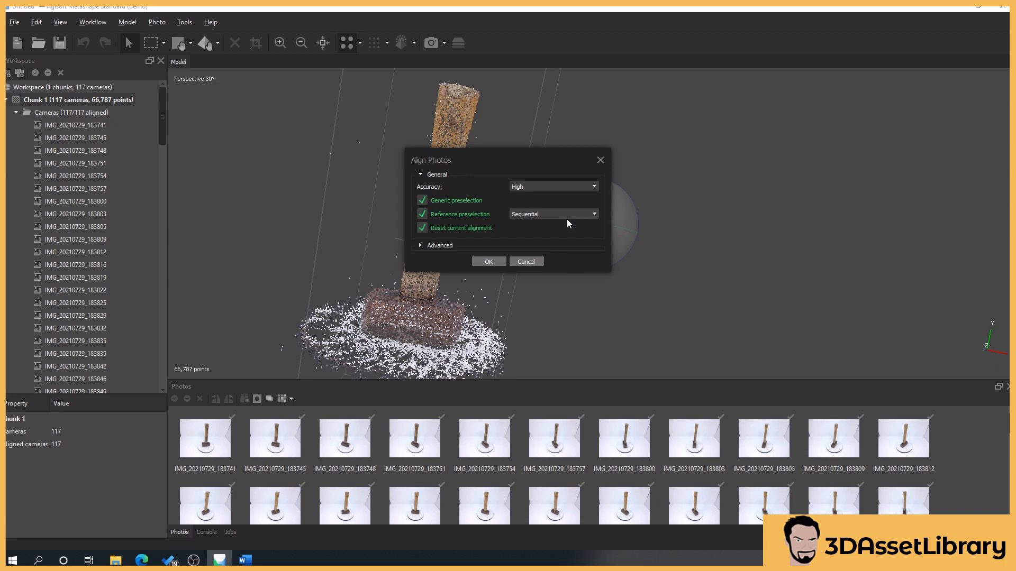
- Set reference preselection to Estimated at High accuracy and launch the realignment
left_click(553, 214)
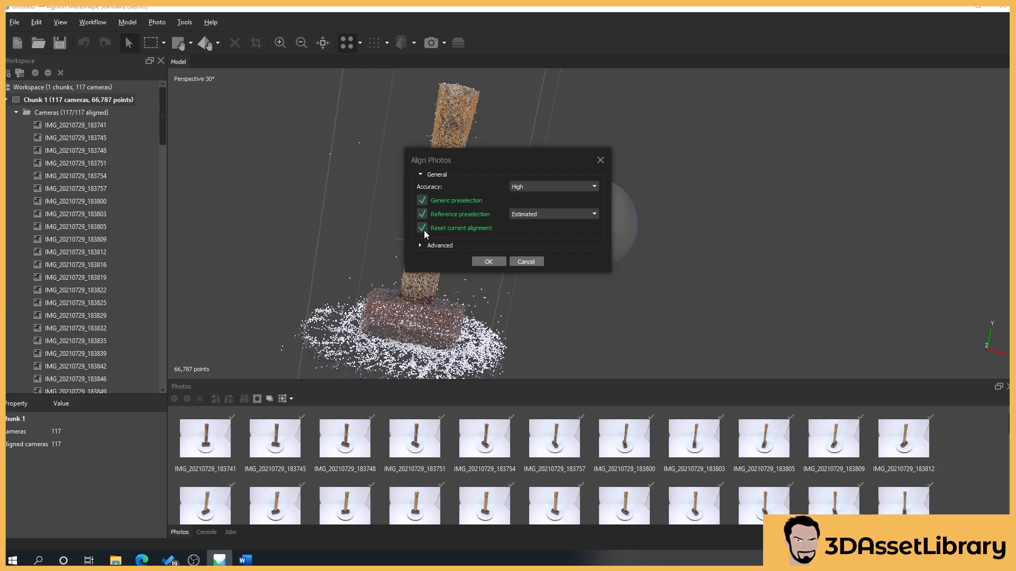
left_click(488, 261)
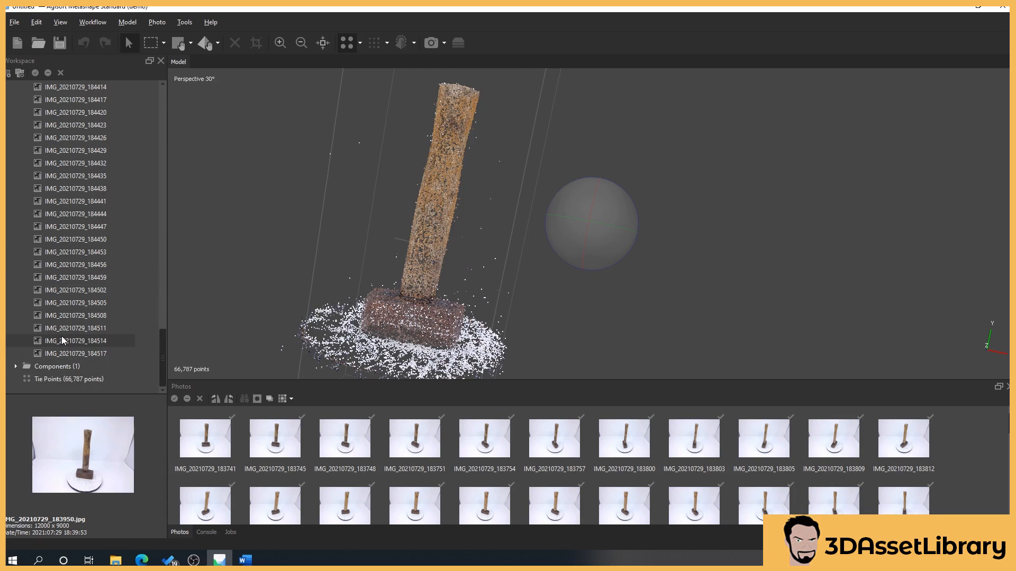
- Preview the last photo IMG_20210729_184517 and orbit the cloud with all 117 cameras aligned
left_click(75, 354)
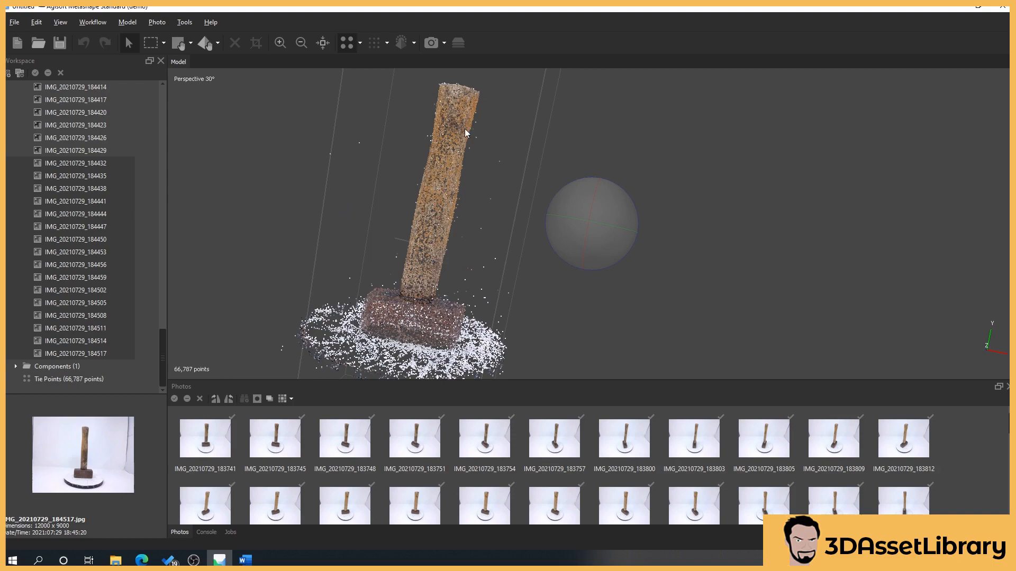
left_click_drag(466, 133, 608, 205)
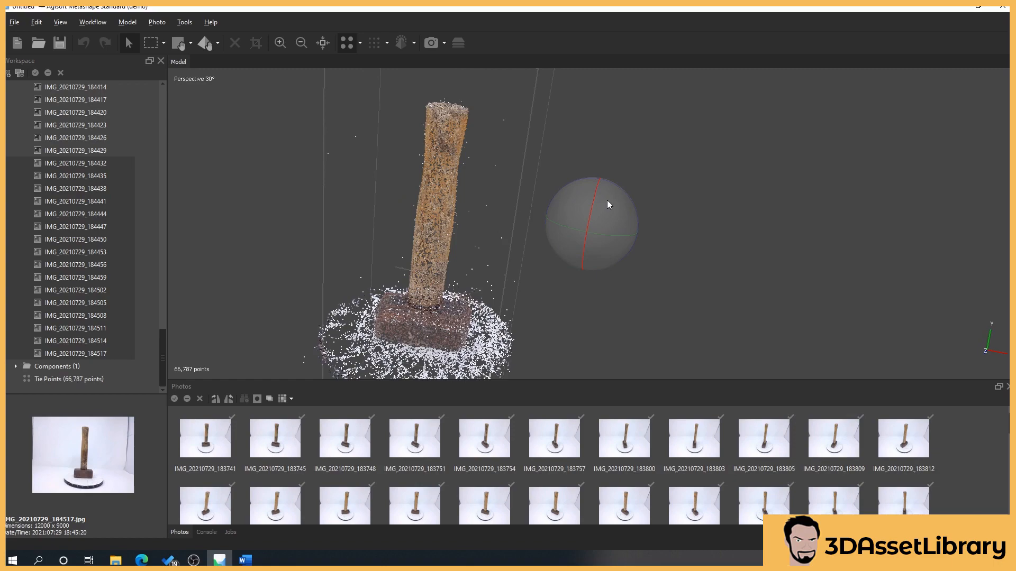
left_click_drag(607, 205, 366, 309)
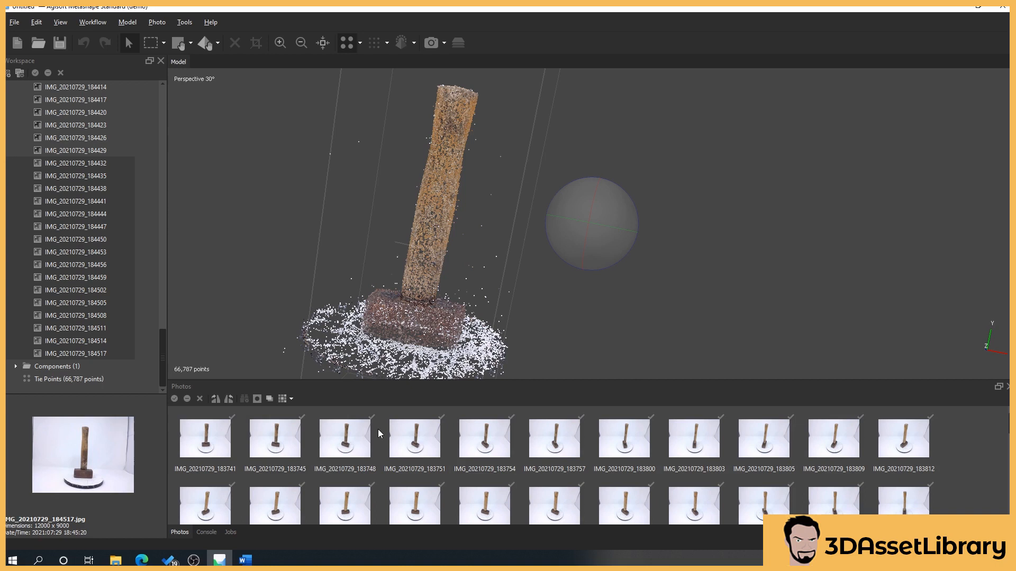
left_click(415, 443)
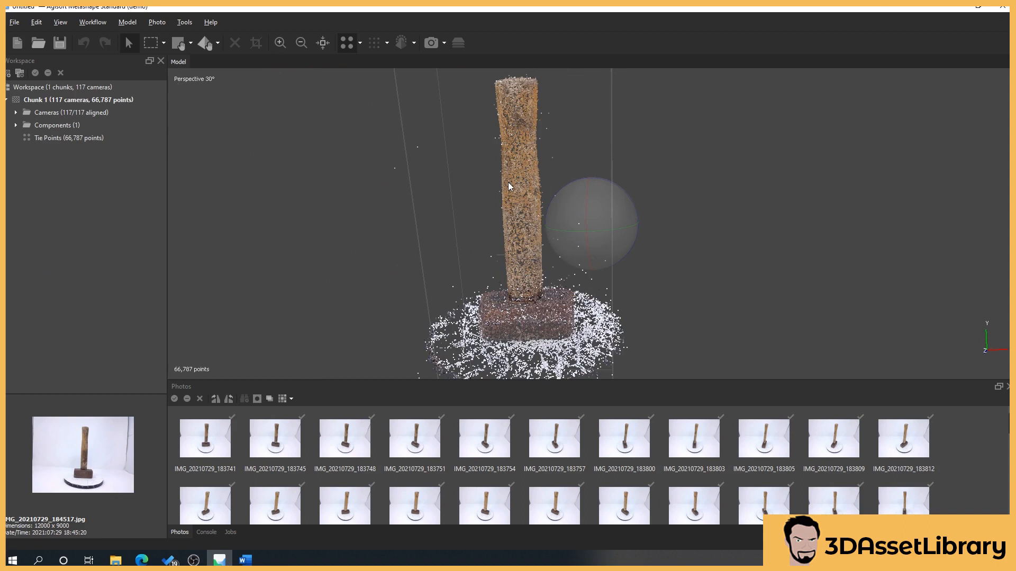
mouse_move(467, 222)
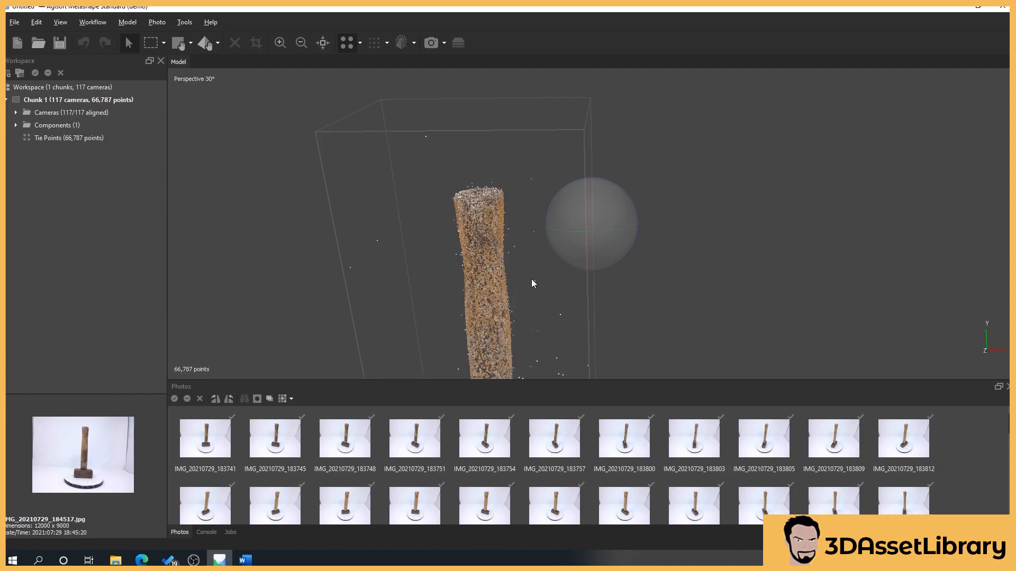
- Orbit and zoom around the 66,787-point hammer cloud and its bounding box checking for gaps
left_click_drag(533, 283, 569, 199)
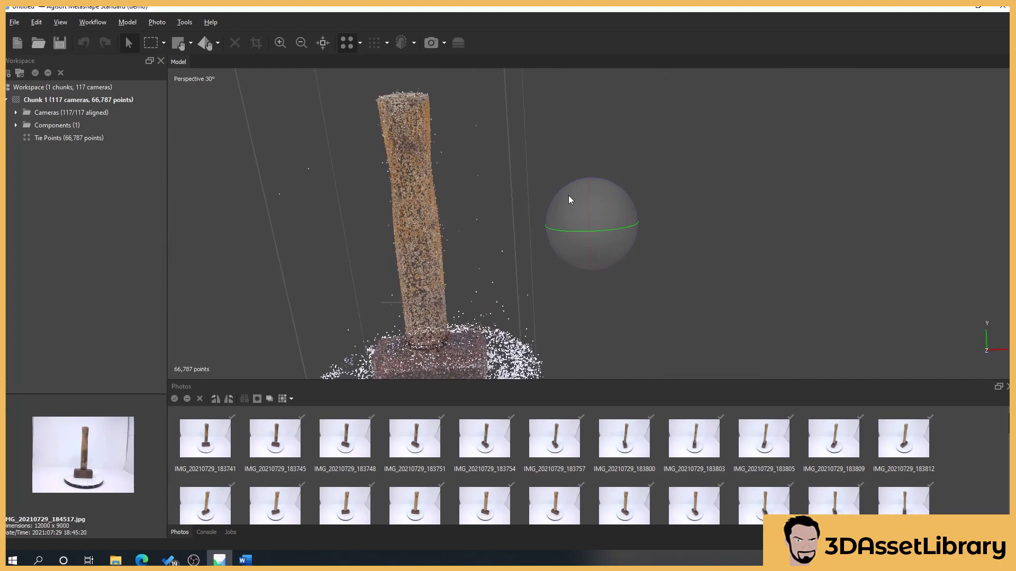
left_click_drag(569, 199, 457, 295)
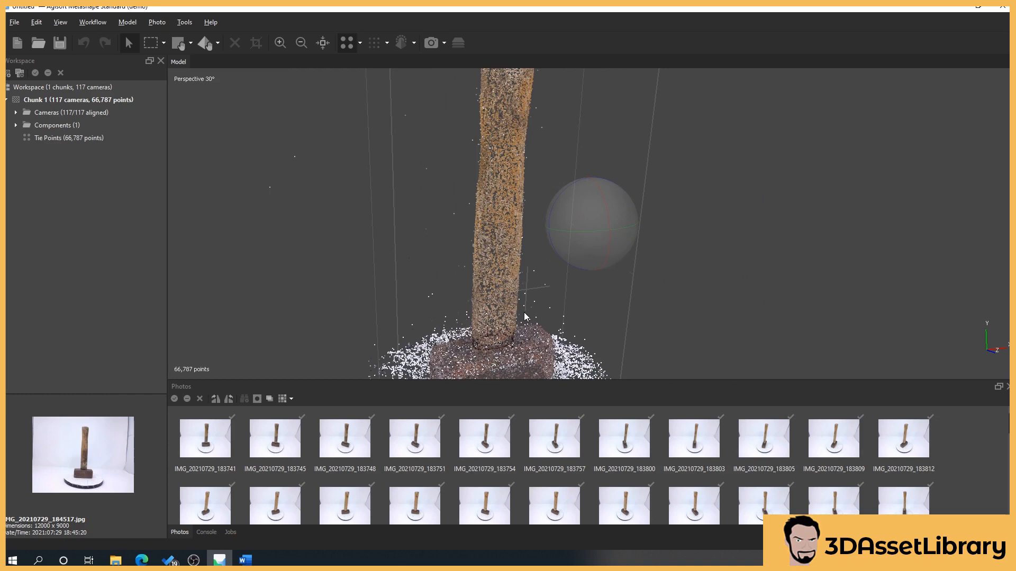
left_click_drag(525, 317, 412, 97)
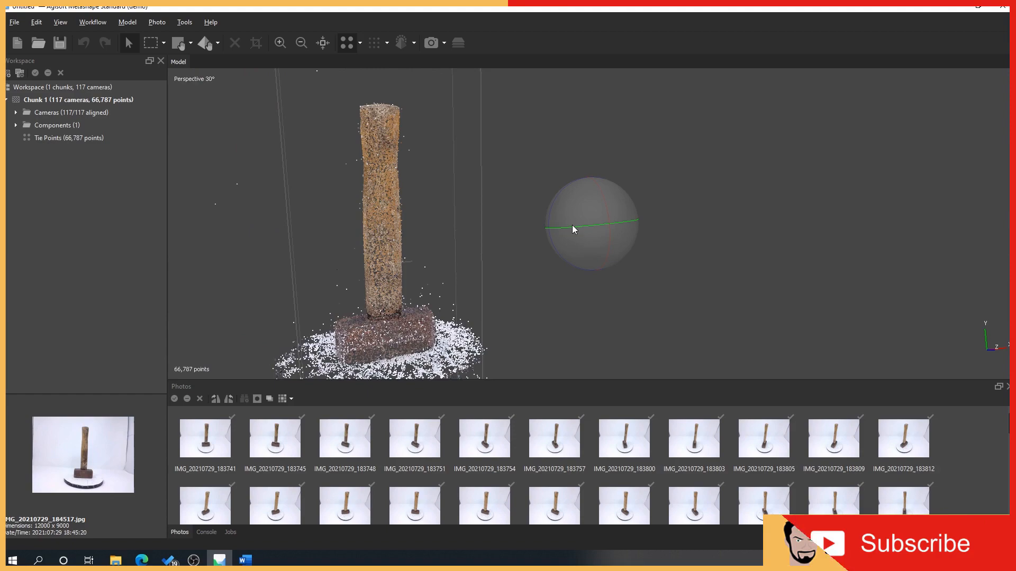
left_click_drag(570, 229, 590, 220)
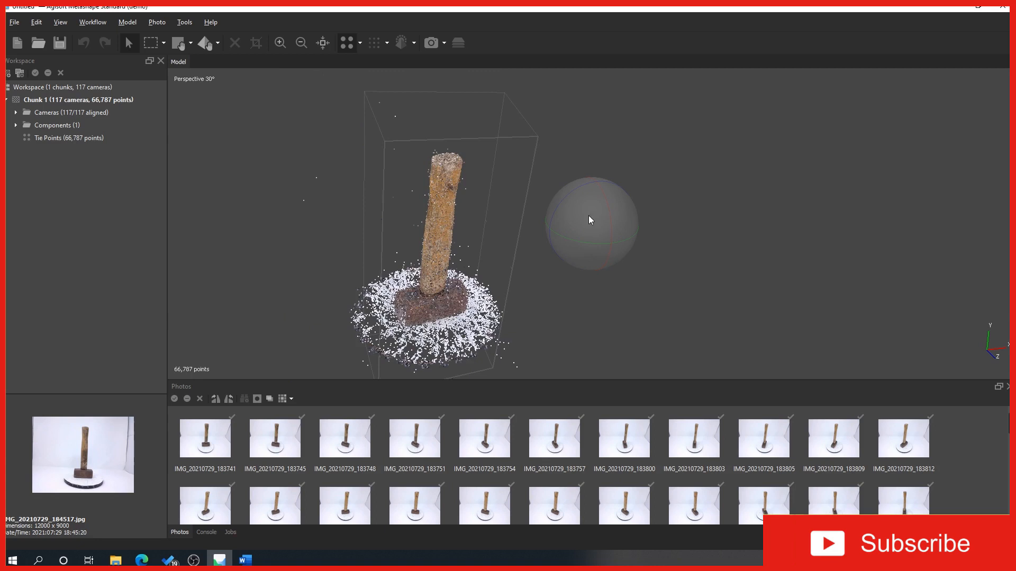
left_click_drag(590, 220, 388, 260)
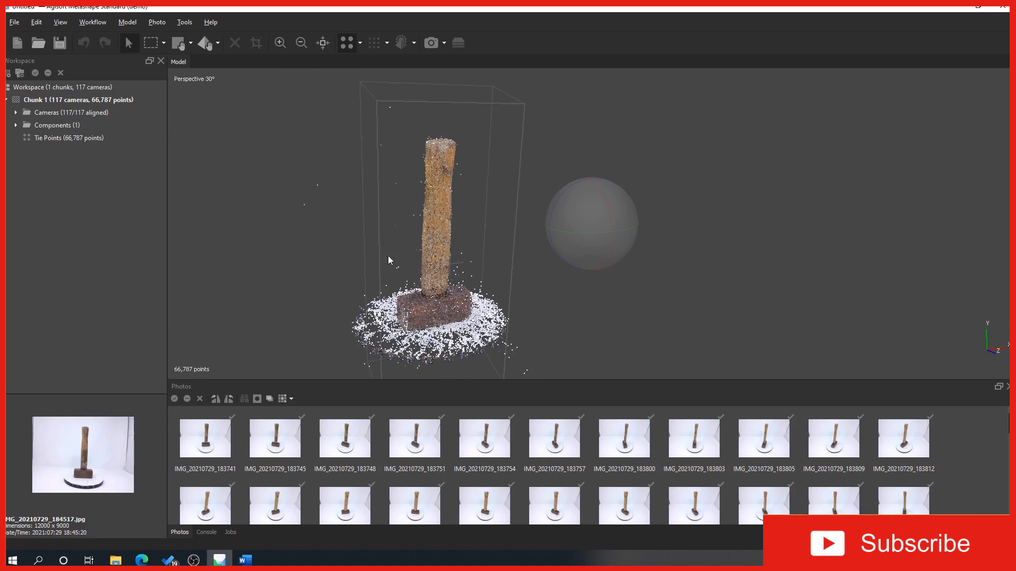
left_click_drag(389, 259, 415, 253)
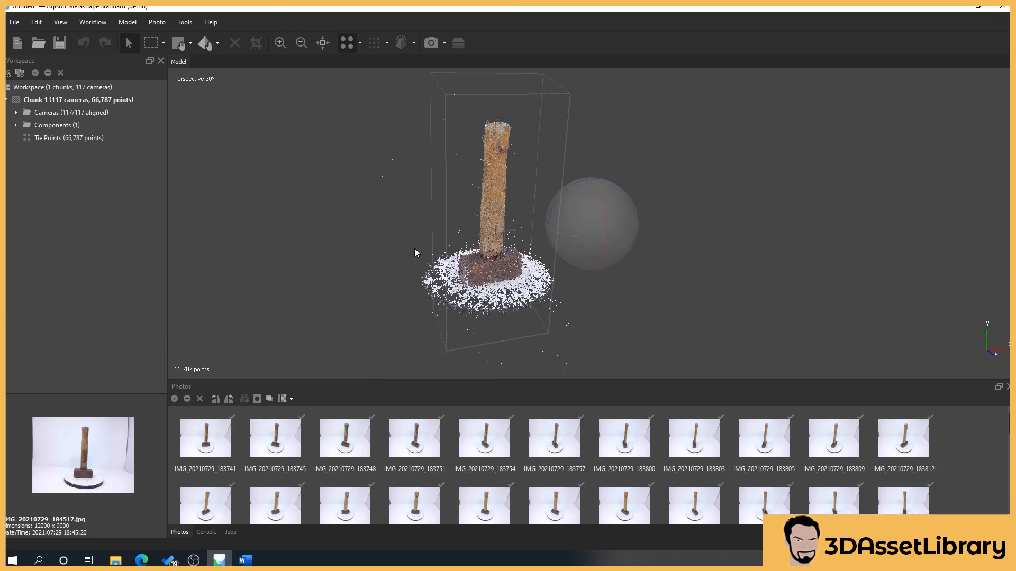
- Orbit the cloud to expose the stray tie points floating left of the hammer's bounding box
left_click_drag(415, 253, 554, 219)
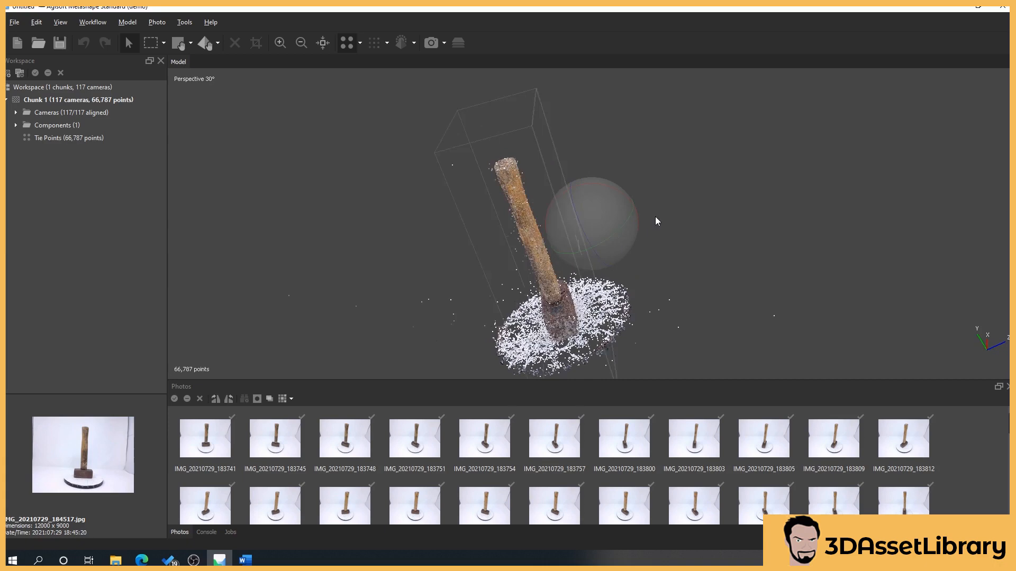
left_click_drag(656, 221, 652, 284)
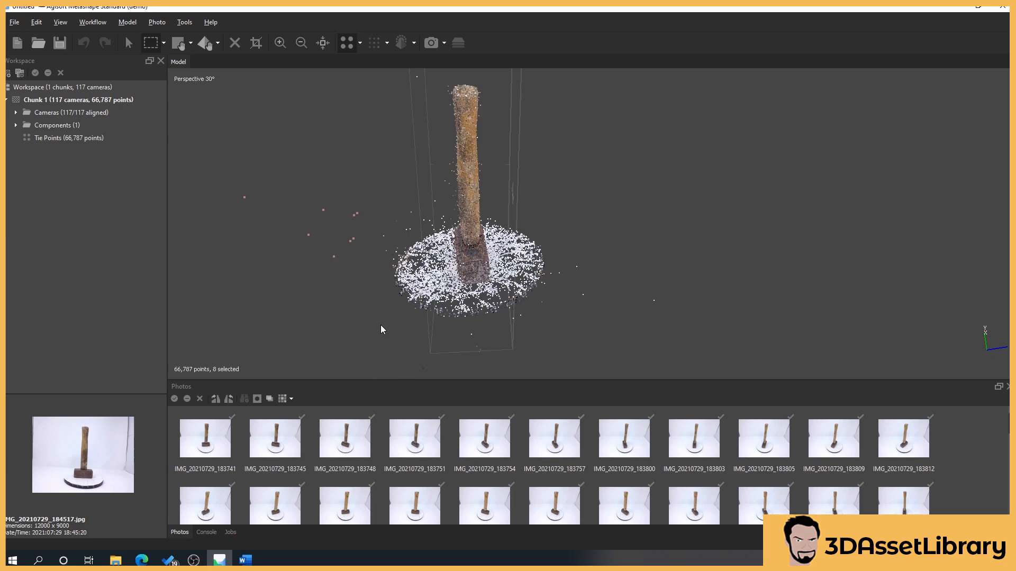
mouse_move(668, 307)
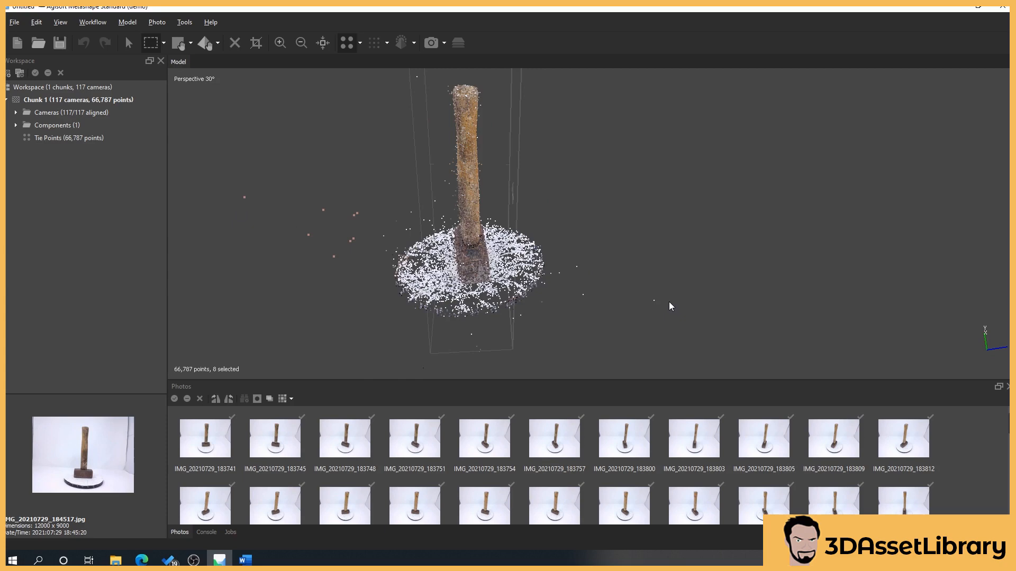